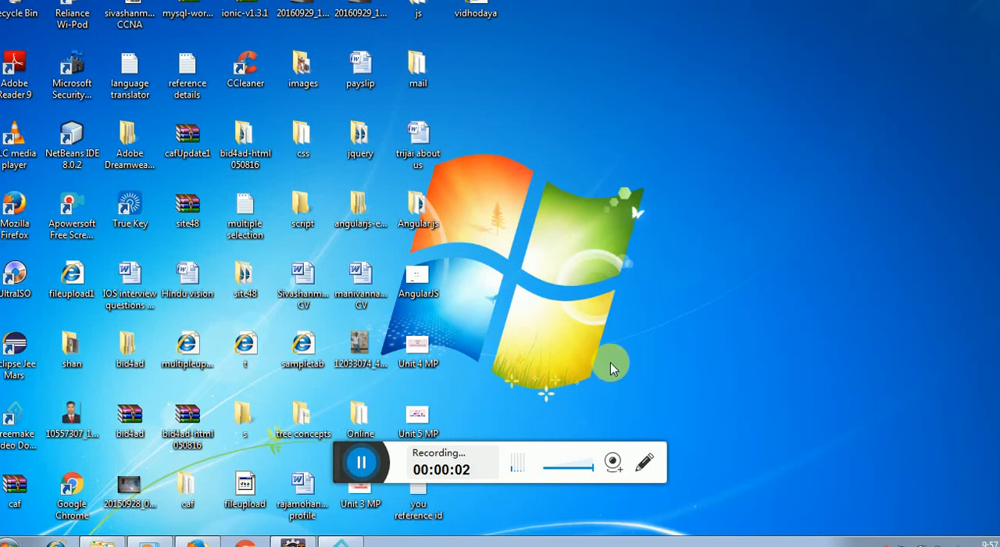
pyautogui.moveTo(586, 453)
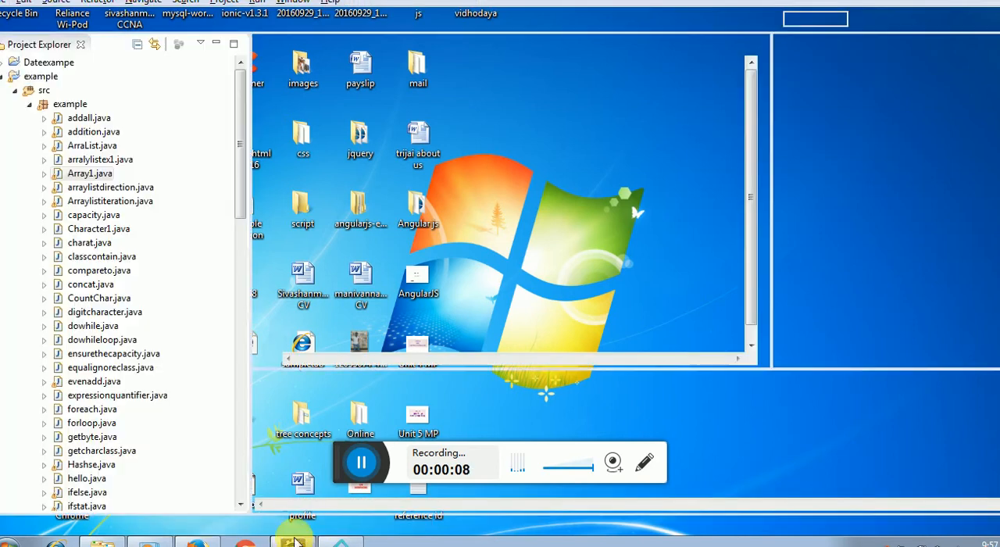
# Step: Bring Eclipse forward, maximize Array1.java and highlight the 2x3 array declarations on lines 10–12
pyautogui.click(292, 542)
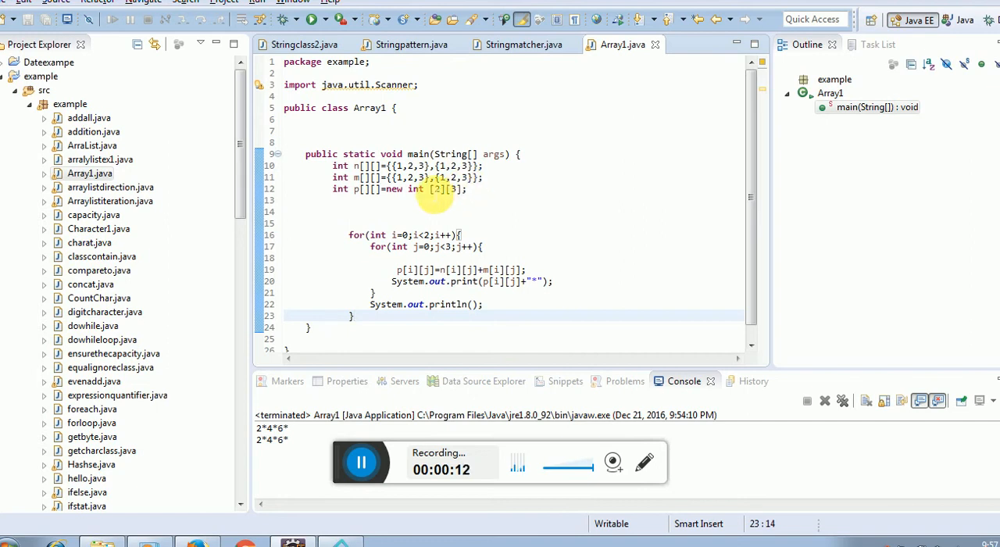
pyautogui.doubleClick(340, 165)
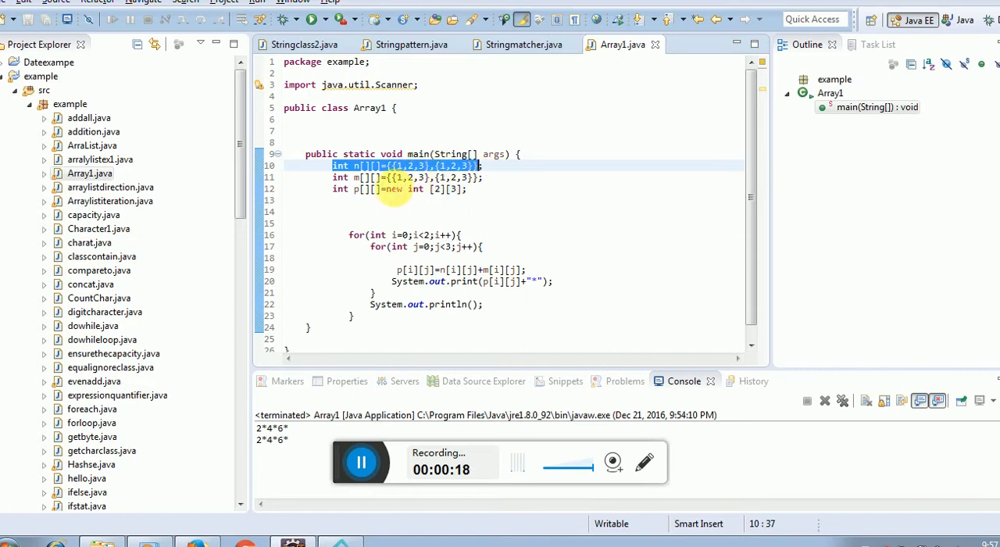
pyautogui.click(367, 176)
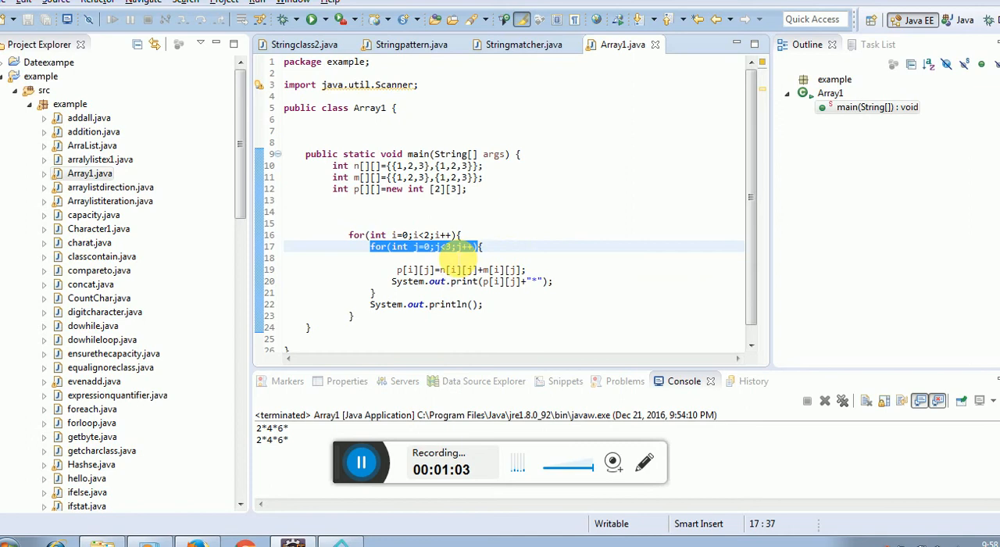
pyautogui.moveTo(492, 234)
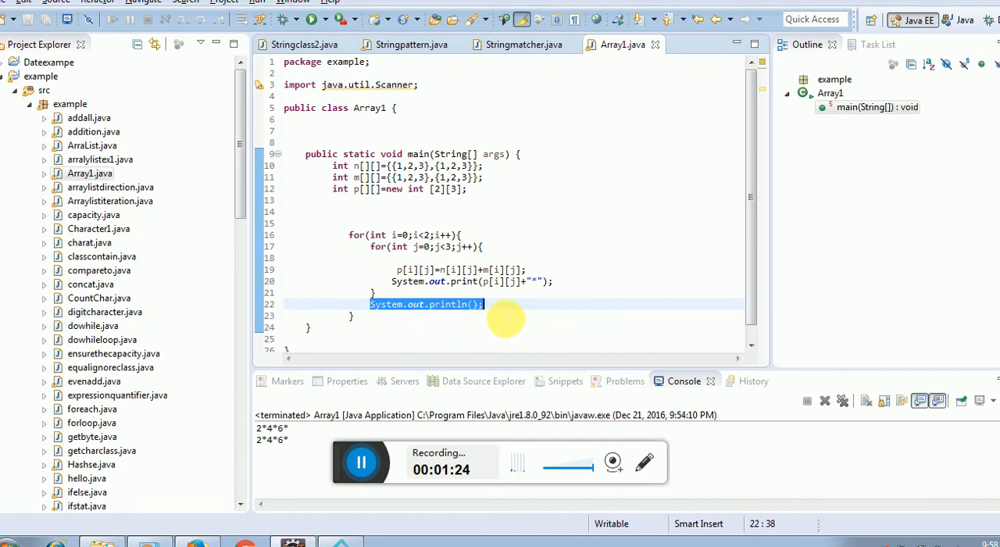
pyautogui.moveTo(312, 18)
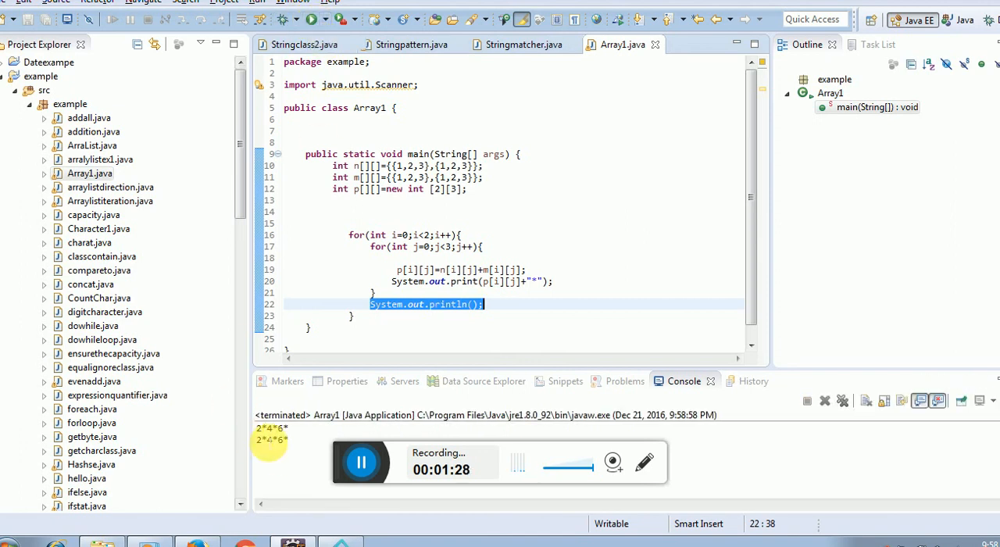
pyautogui.moveTo(567, 281)
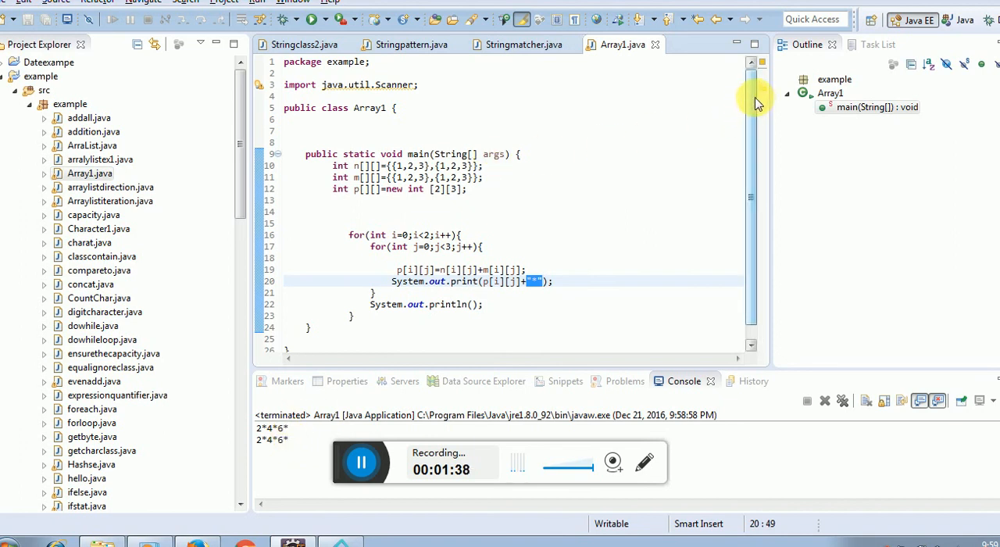
pyautogui.moveTo(695, 139)
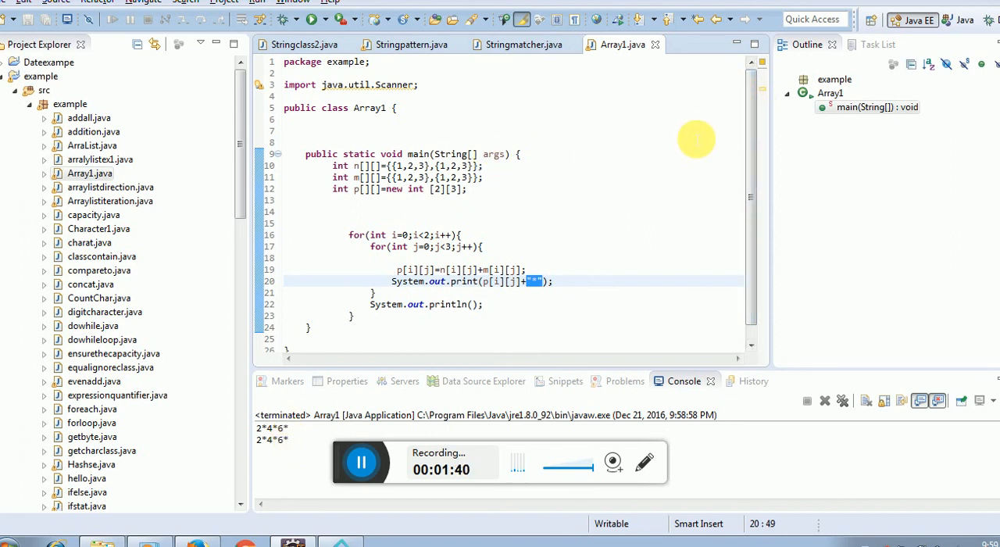
pyautogui.moveTo(674, 200)
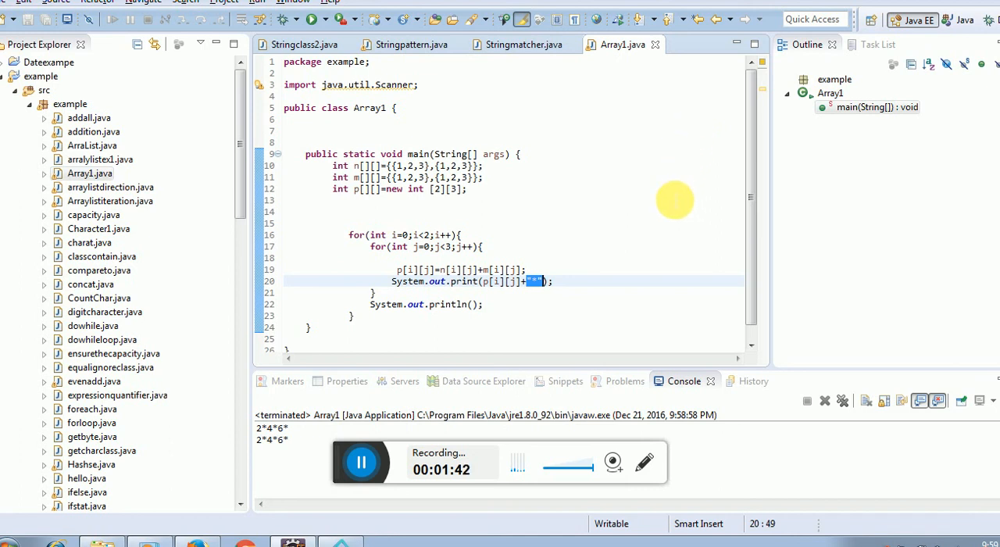